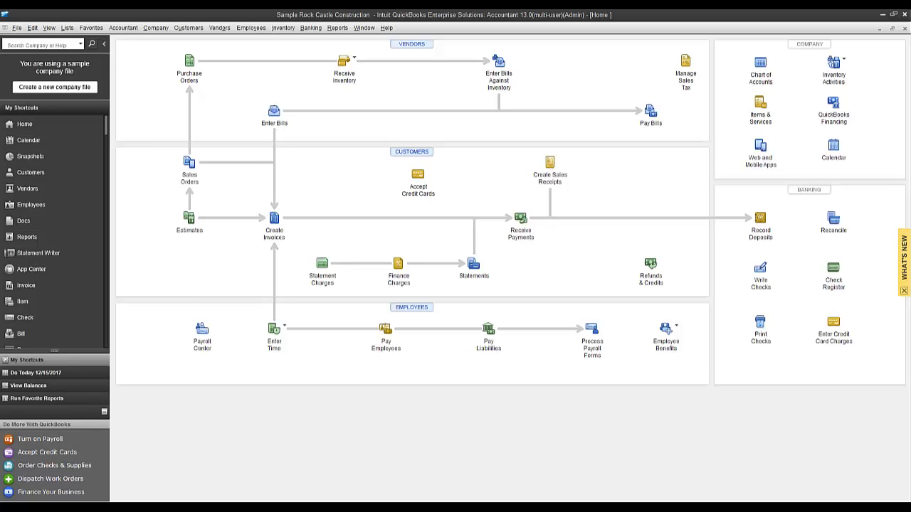
pyautogui.moveTo(704, 229)
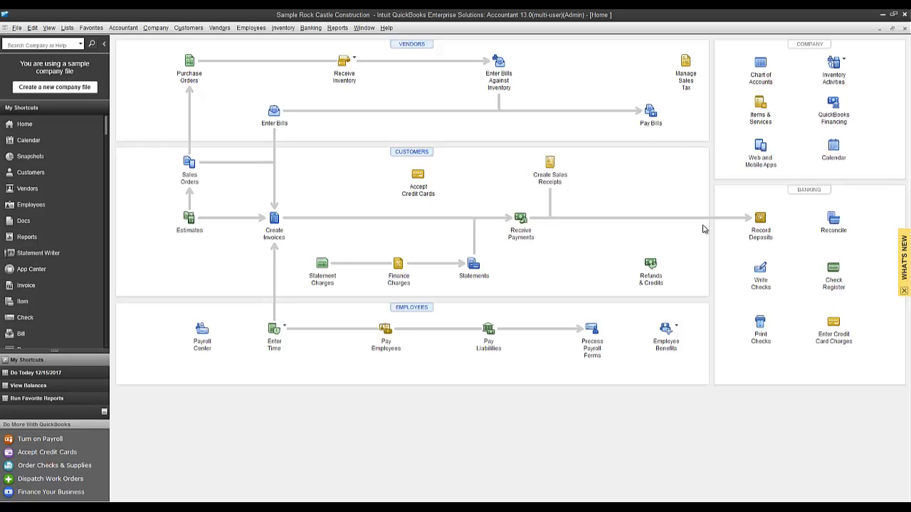
pyautogui.moveTo(246, 256)
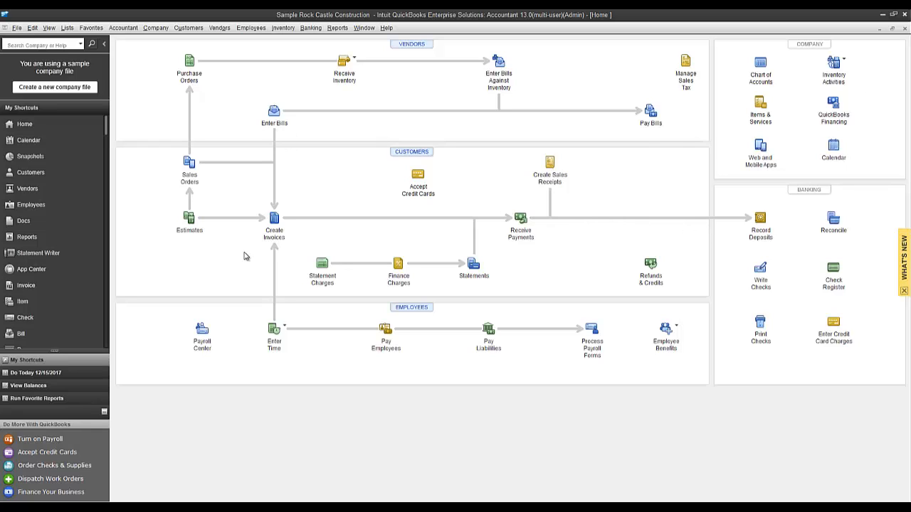
pyautogui.moveTo(299, 229)
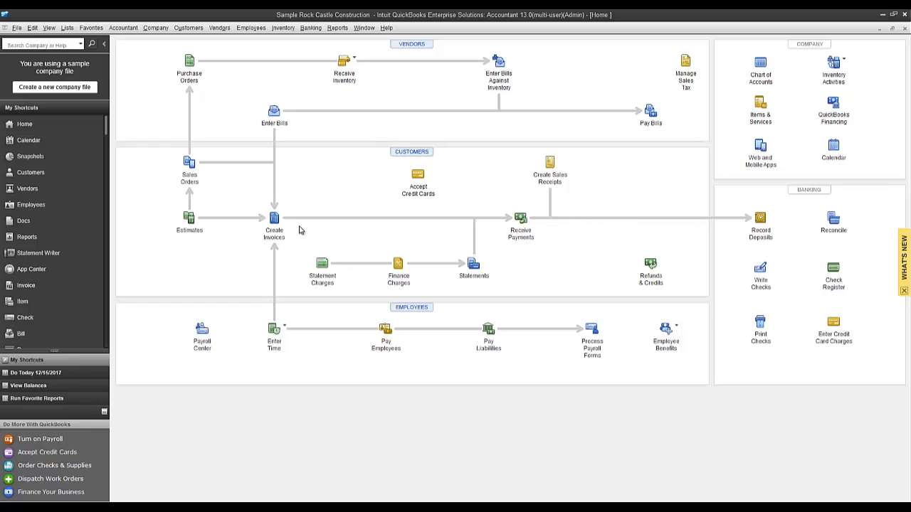
pyautogui.moveTo(240, 197)
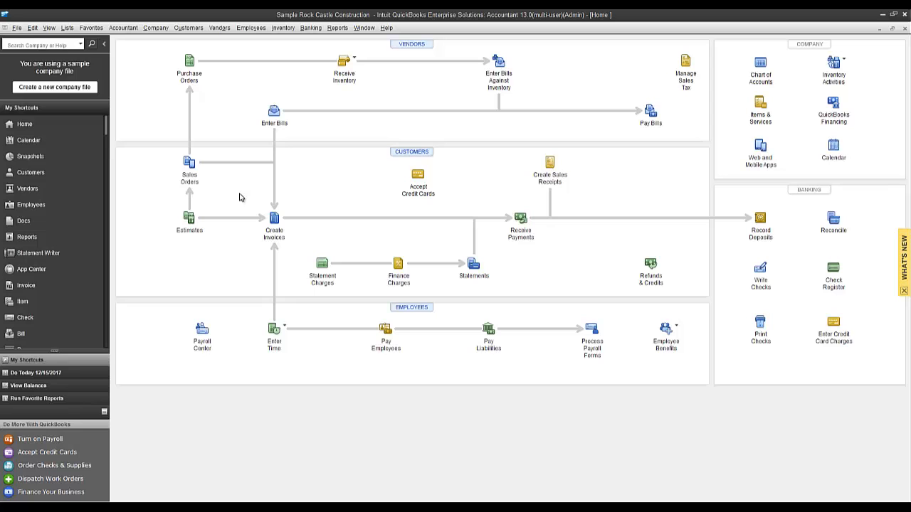
pyautogui.moveTo(139, 26)
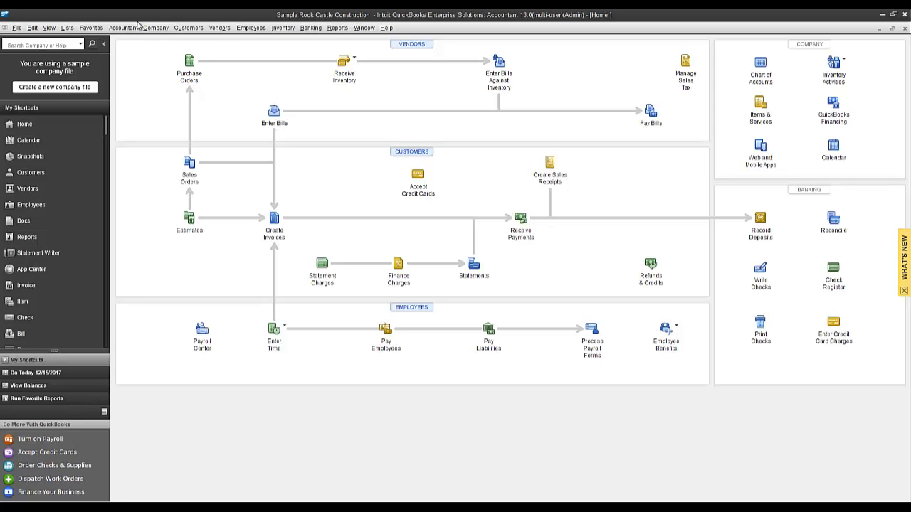
# - Start Combine Reports from Multiple Companies and browse for another company file to add
pyautogui.click(332, 19)
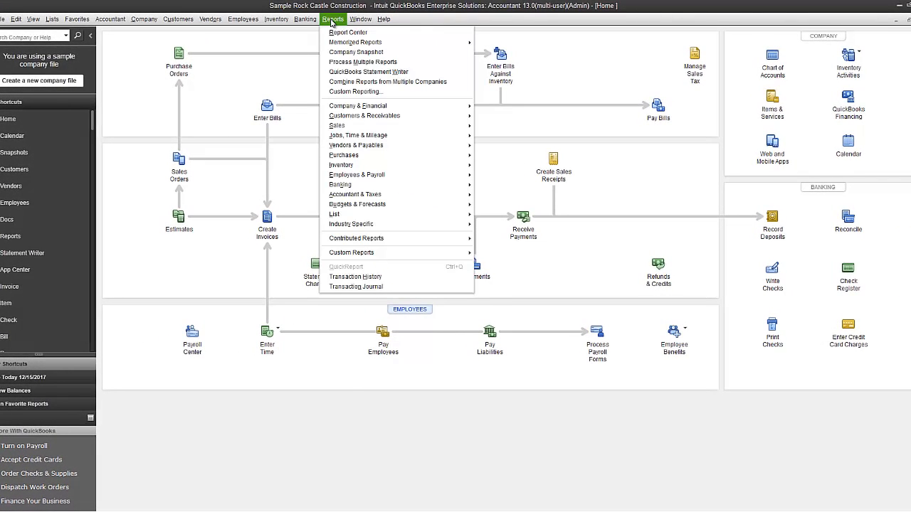
pyautogui.moveTo(387, 81)
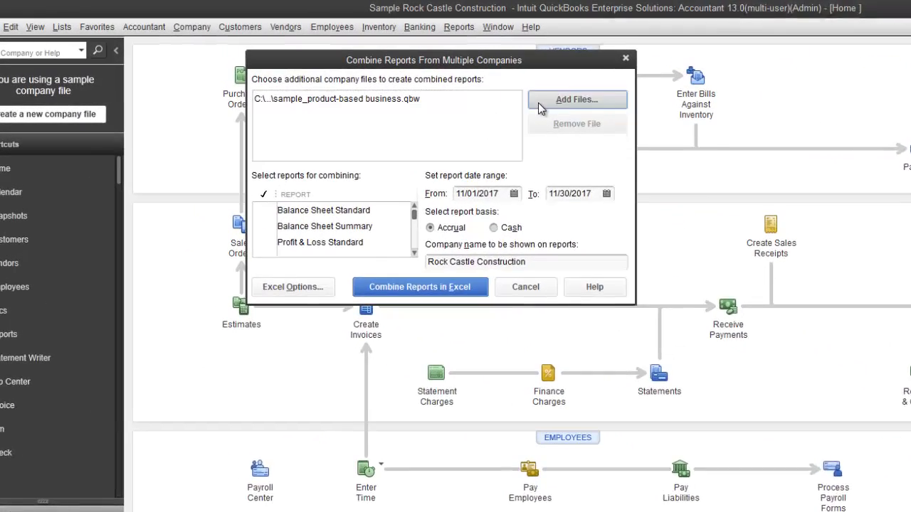
pyautogui.click(576, 98)
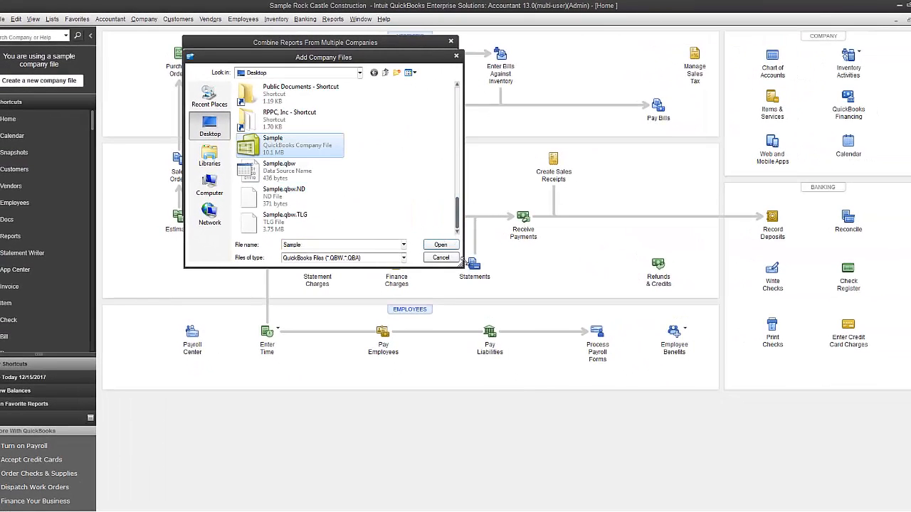
# - Add Sample.qbw and select Balance Sheet Standard and Profit & Loss Standard reports
pyautogui.click(441, 245)
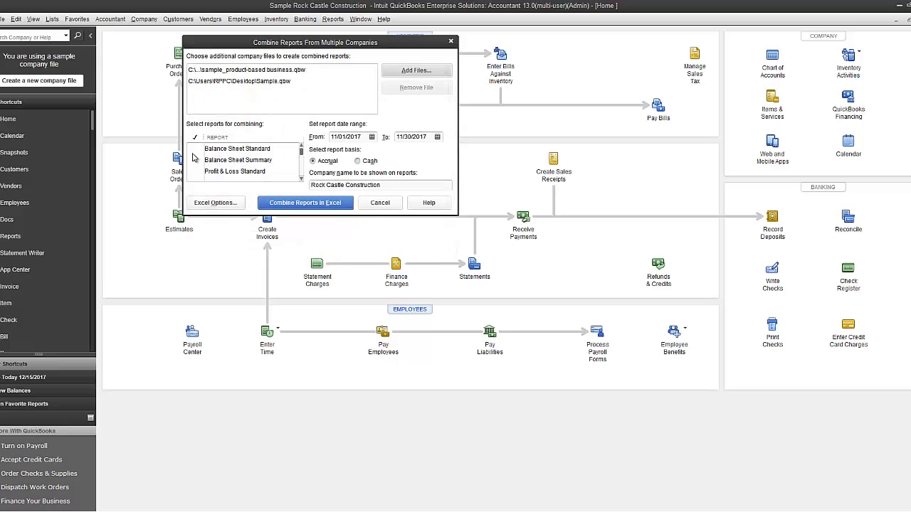
pyautogui.click(235, 171)
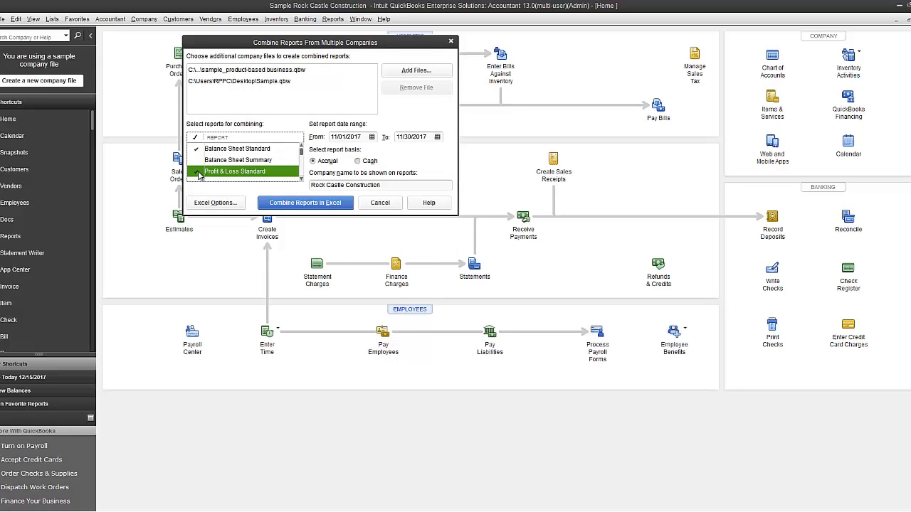
pyautogui.scroll(-3)
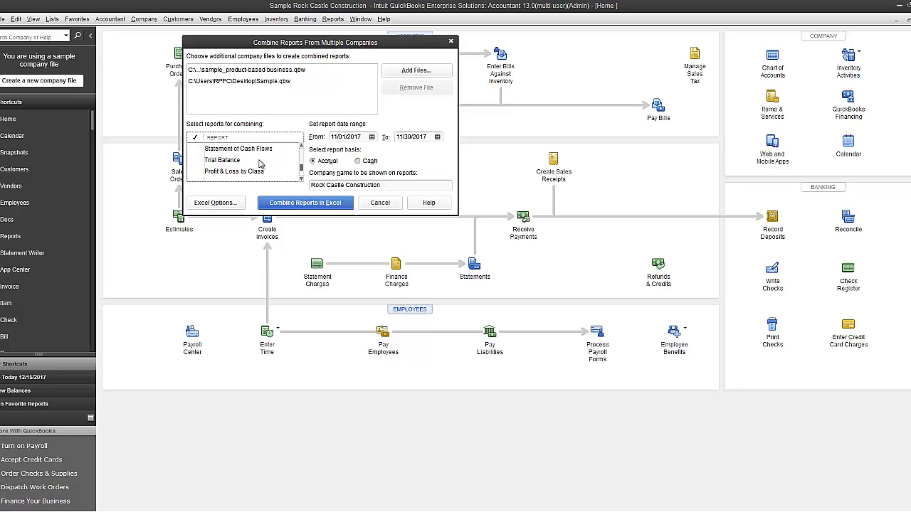
pyautogui.scroll(-3)
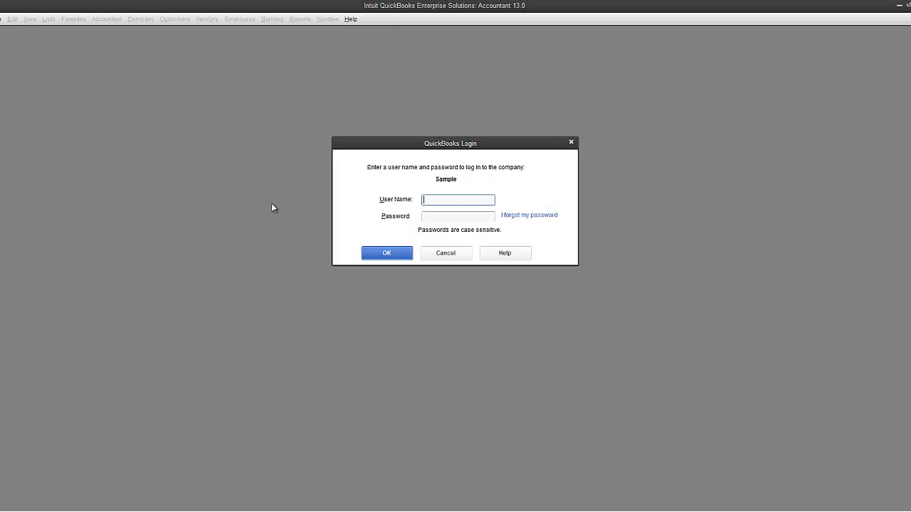
# - Log in to the Sample company file as Admin
pyautogui.write('Admin')
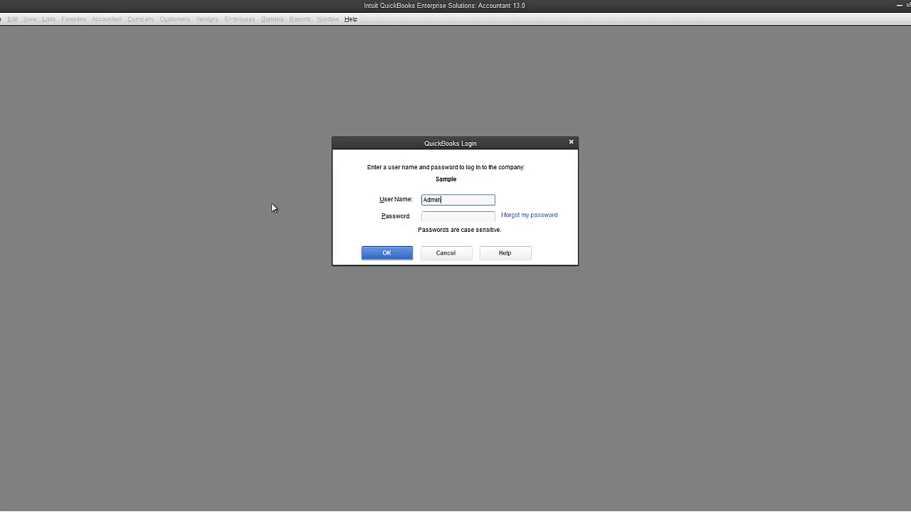
pyautogui.click(386, 253)
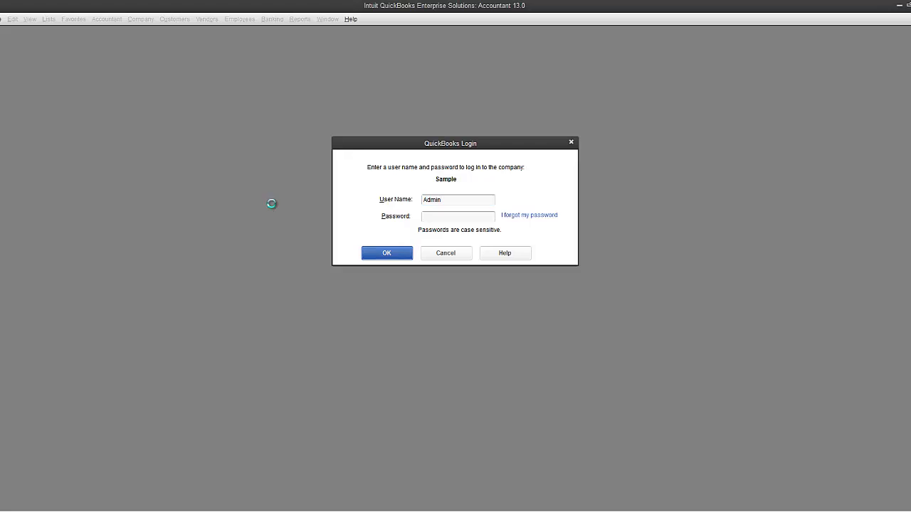
pyautogui.click(386, 252)
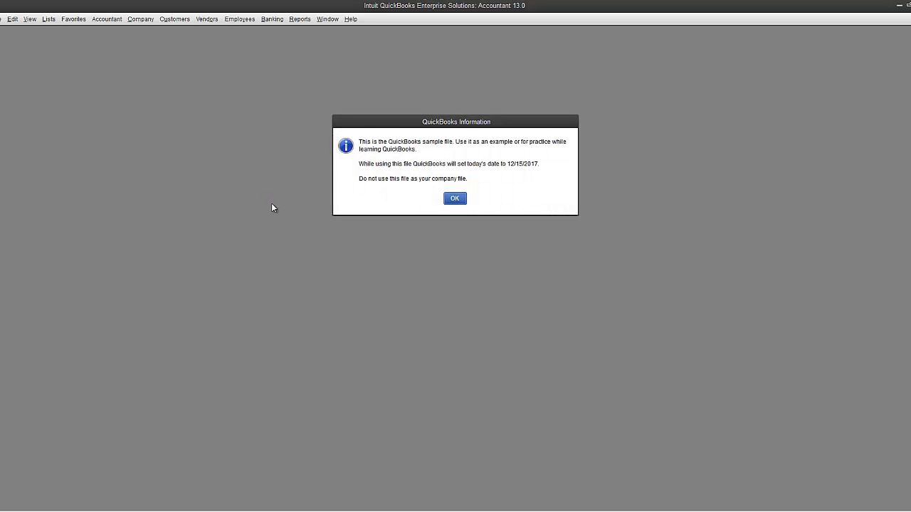
# - Acknowledge the sample-file notice and decline creating new users
pyautogui.click(454, 198)
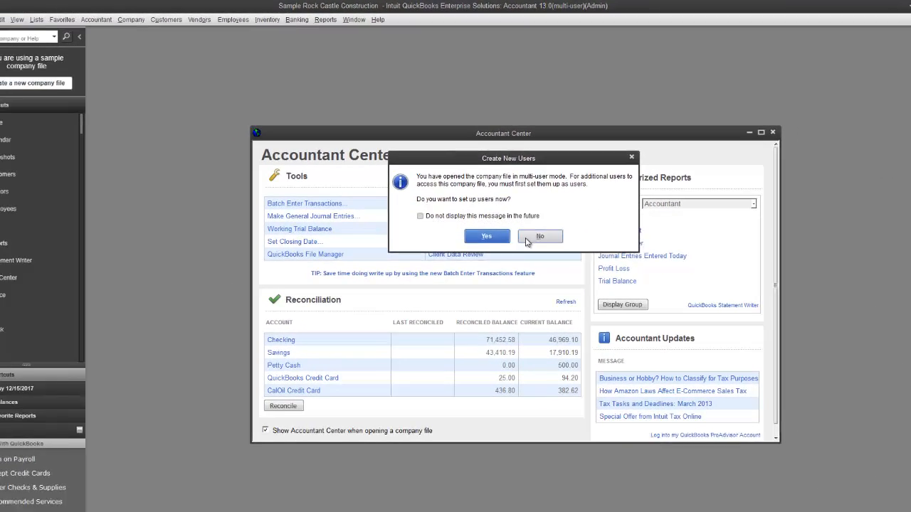
pyautogui.click(539, 235)
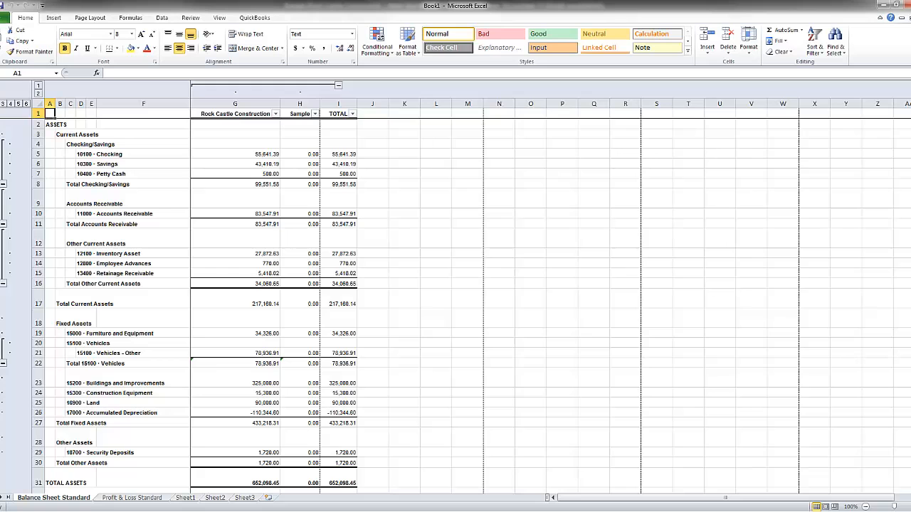
# - Review the combined Balance Sheet through Total Liabilities & Equity, checking Sample cell H46
pyautogui.scroll(-3)
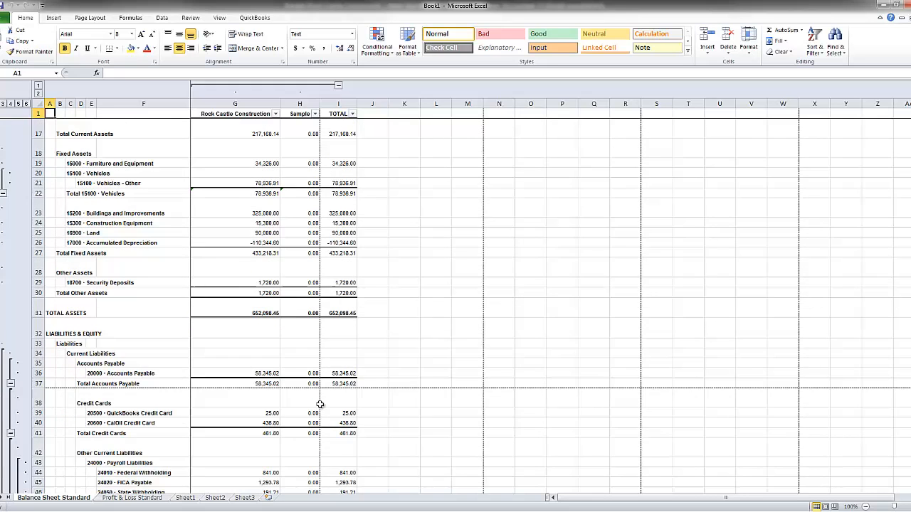
pyautogui.scroll(-3)
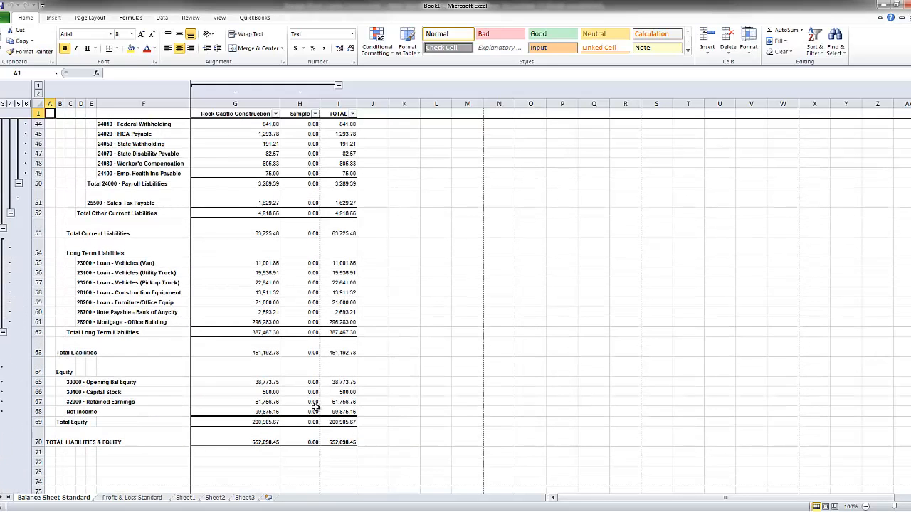
pyautogui.moveTo(227, 185)
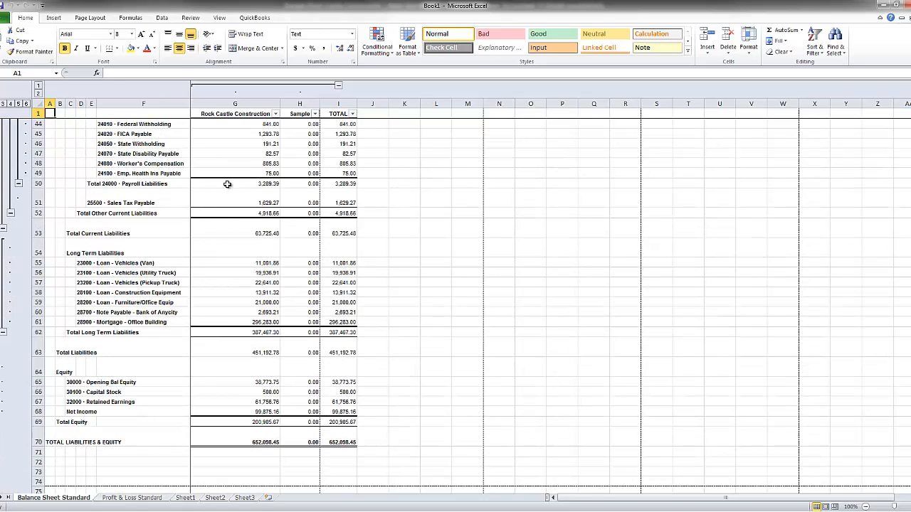
pyautogui.click(299, 144)
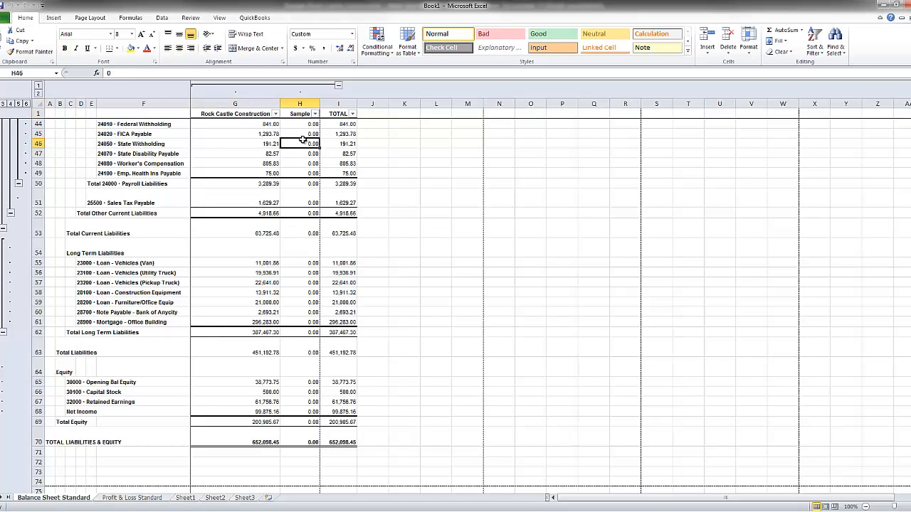
pyautogui.moveTo(165, 460)
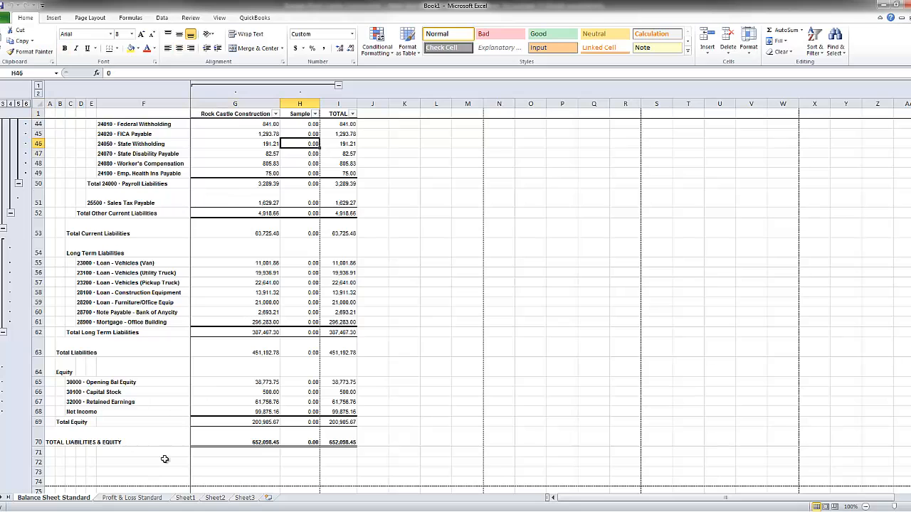
# - View the combined Profit & Loss Standard sheet showing Total Income 67,775.50
pyautogui.click(131, 498)
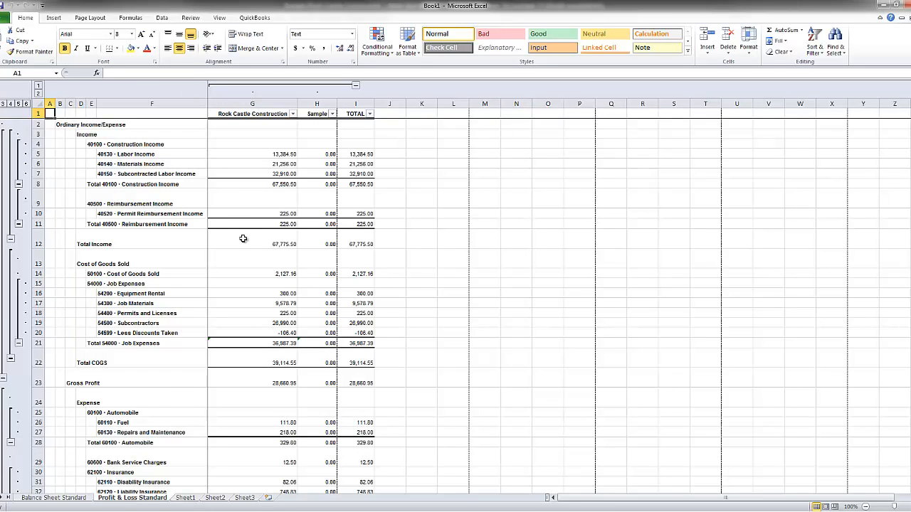
pyautogui.moveTo(128, 184)
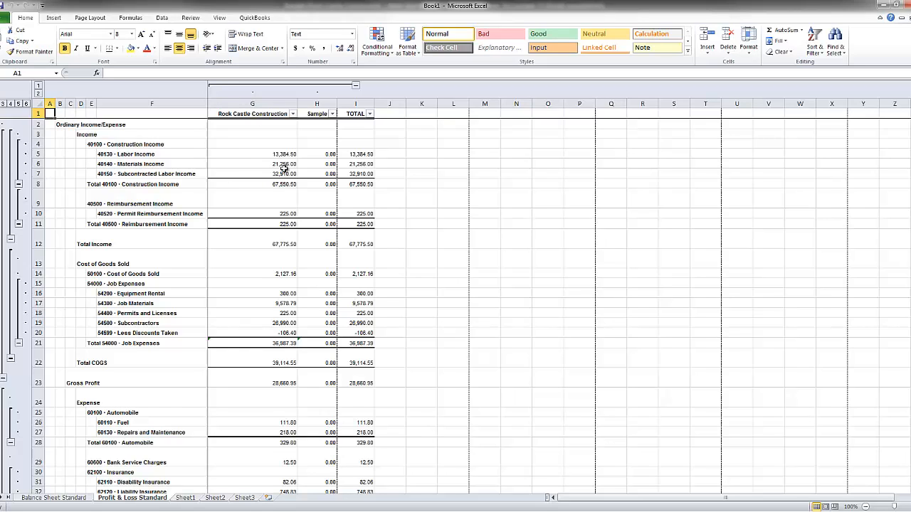
pyautogui.moveTo(342, 187)
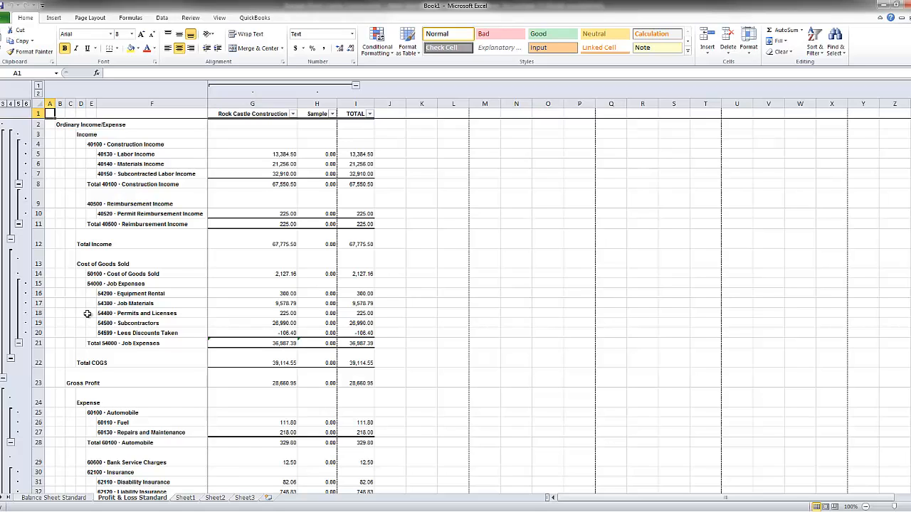
pyautogui.moveTo(105, 213)
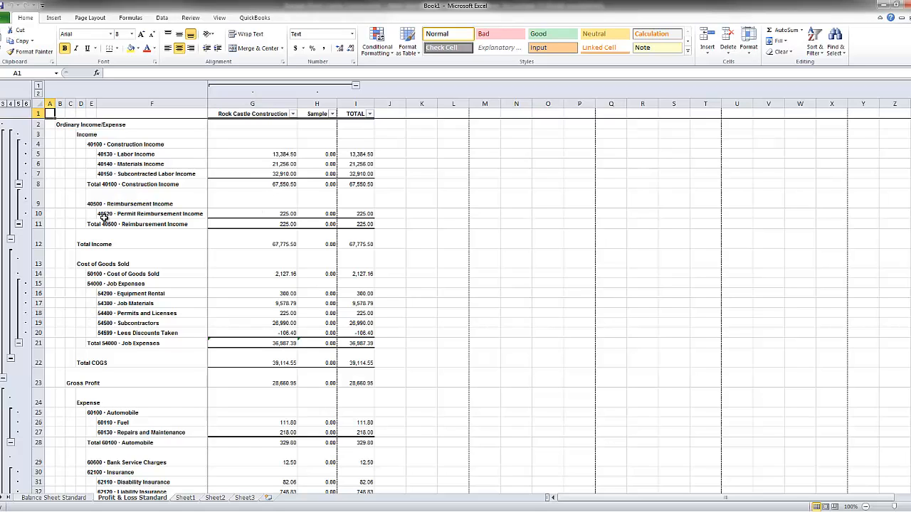